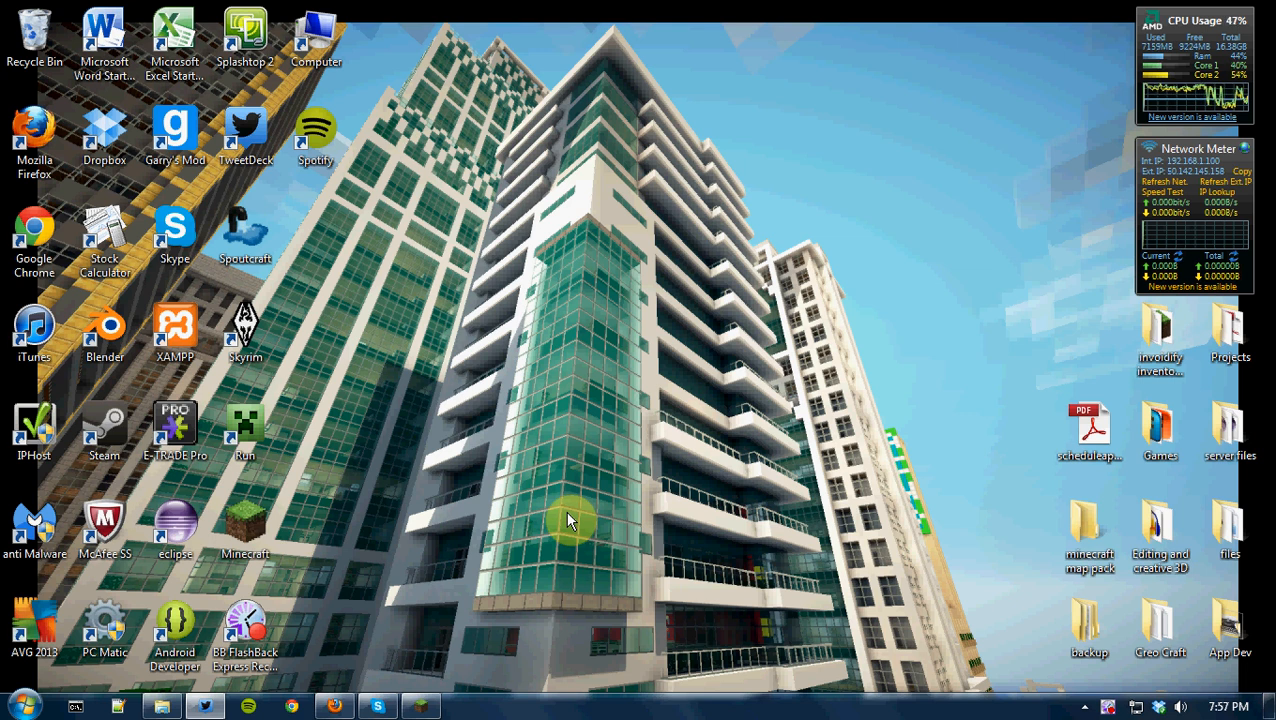
mouse_move(464, 604)
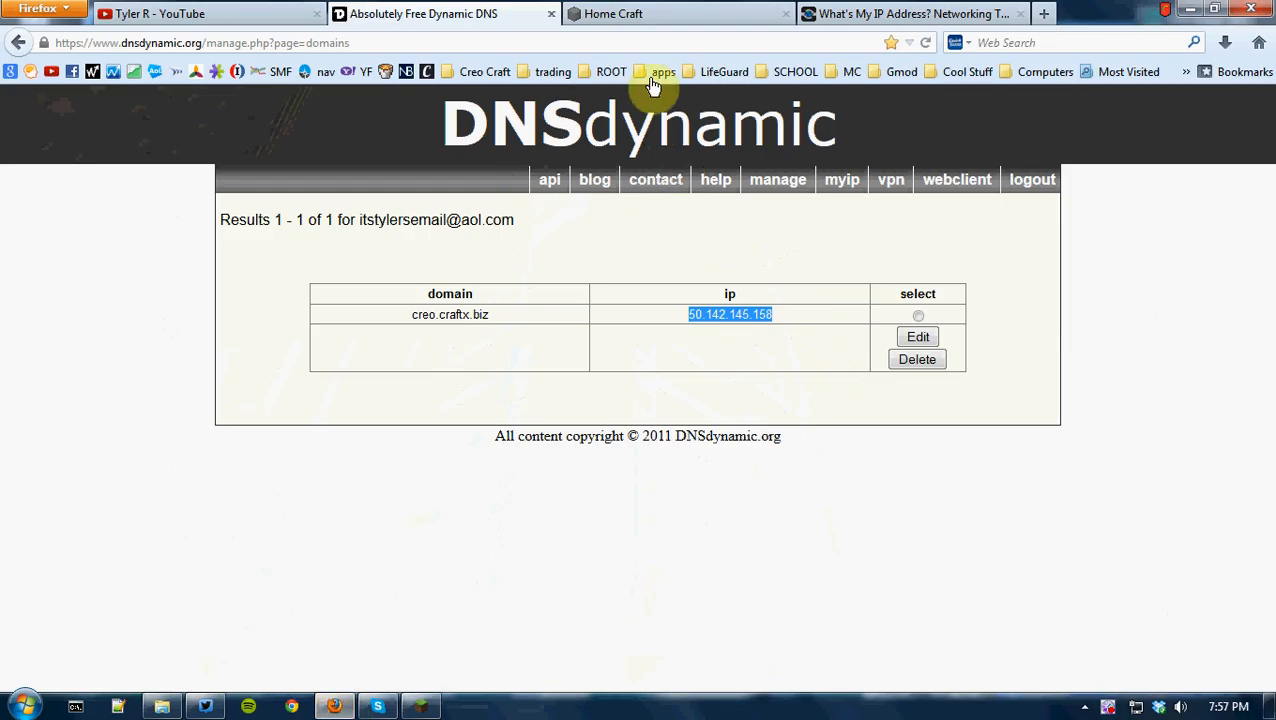
left_click(910, 12)
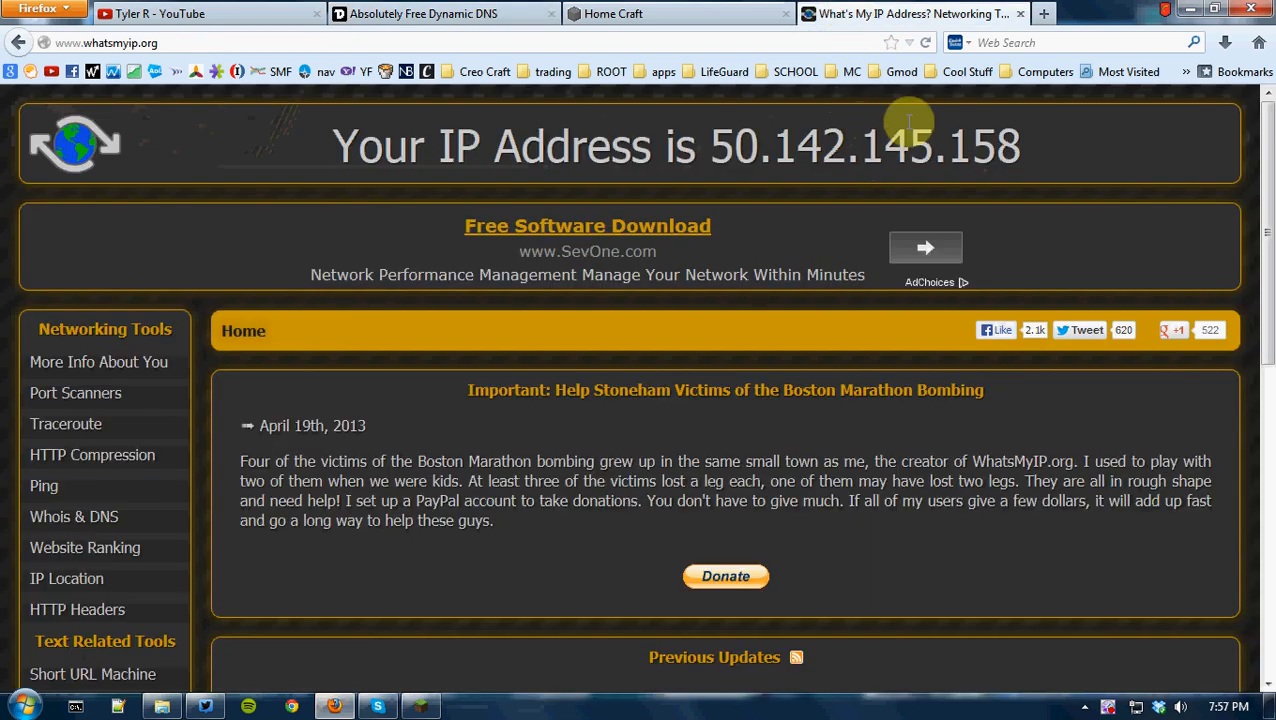
double_click(732, 148)
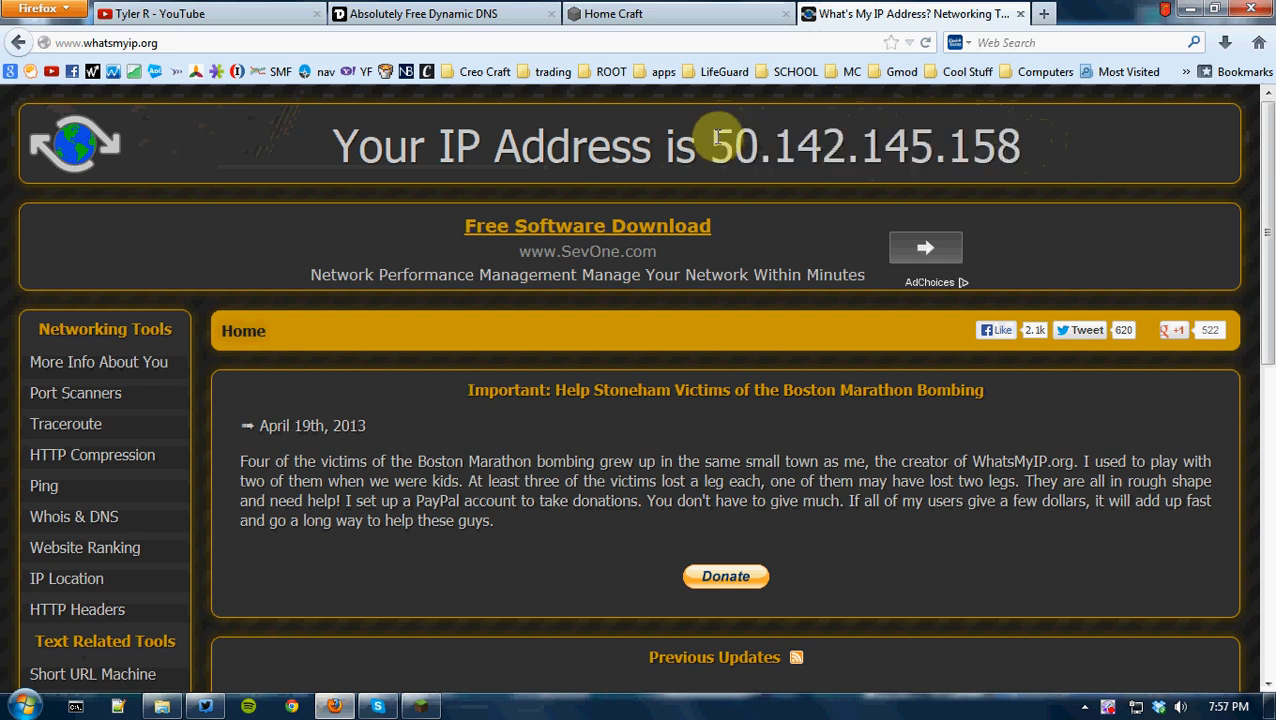
double_click(864, 146)
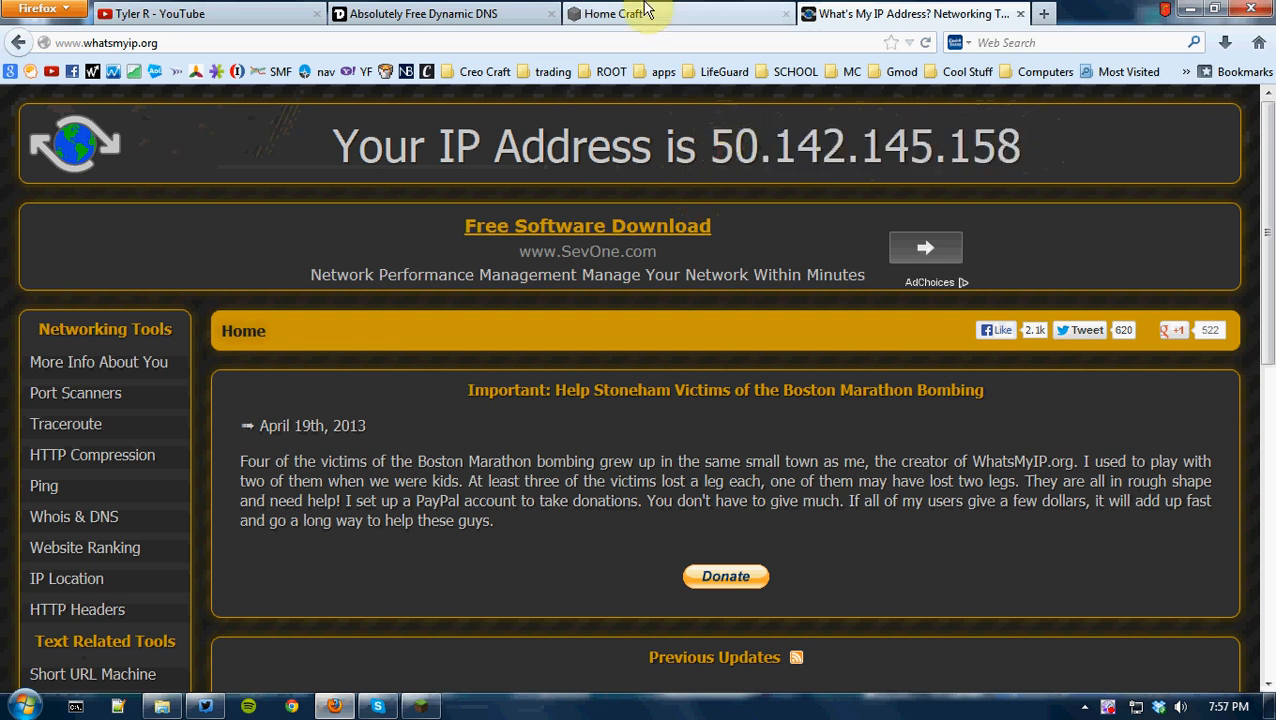
mouse_move(640, 12)
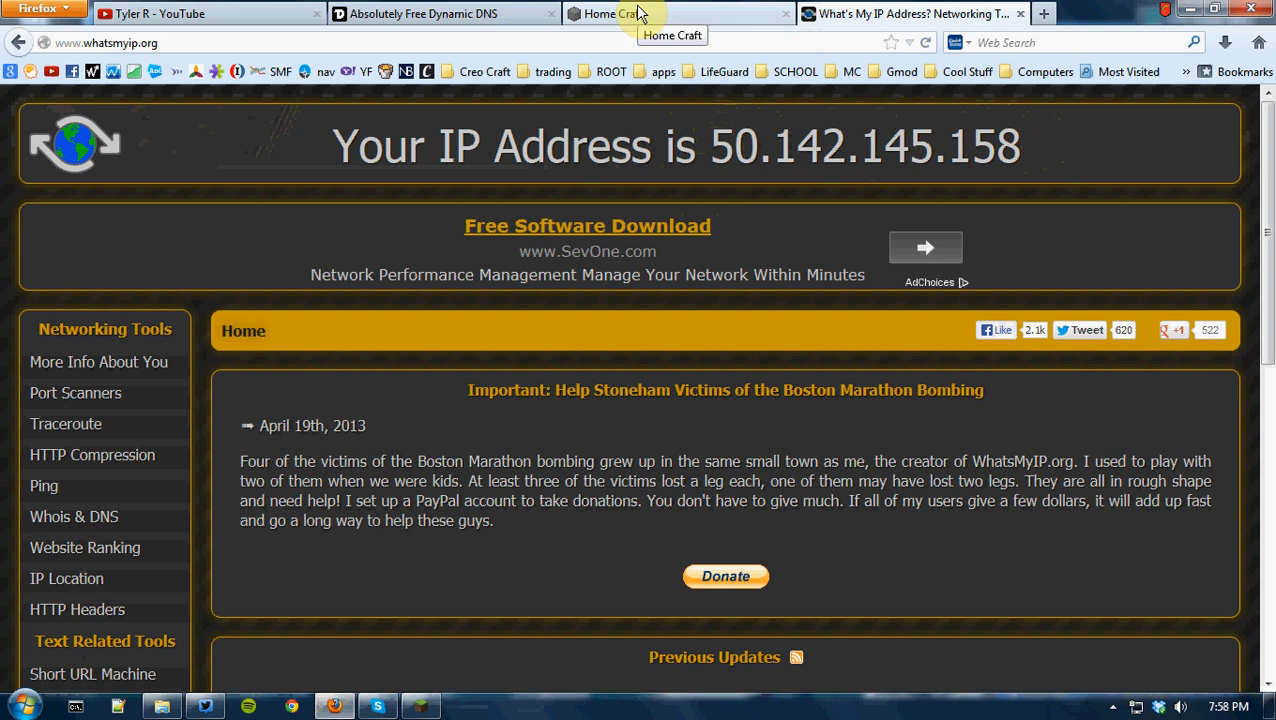
View the Home Craft Dynmap at creo.craftx.biz, then return to the DNSdynamic domain list.
left_click(440, 12)
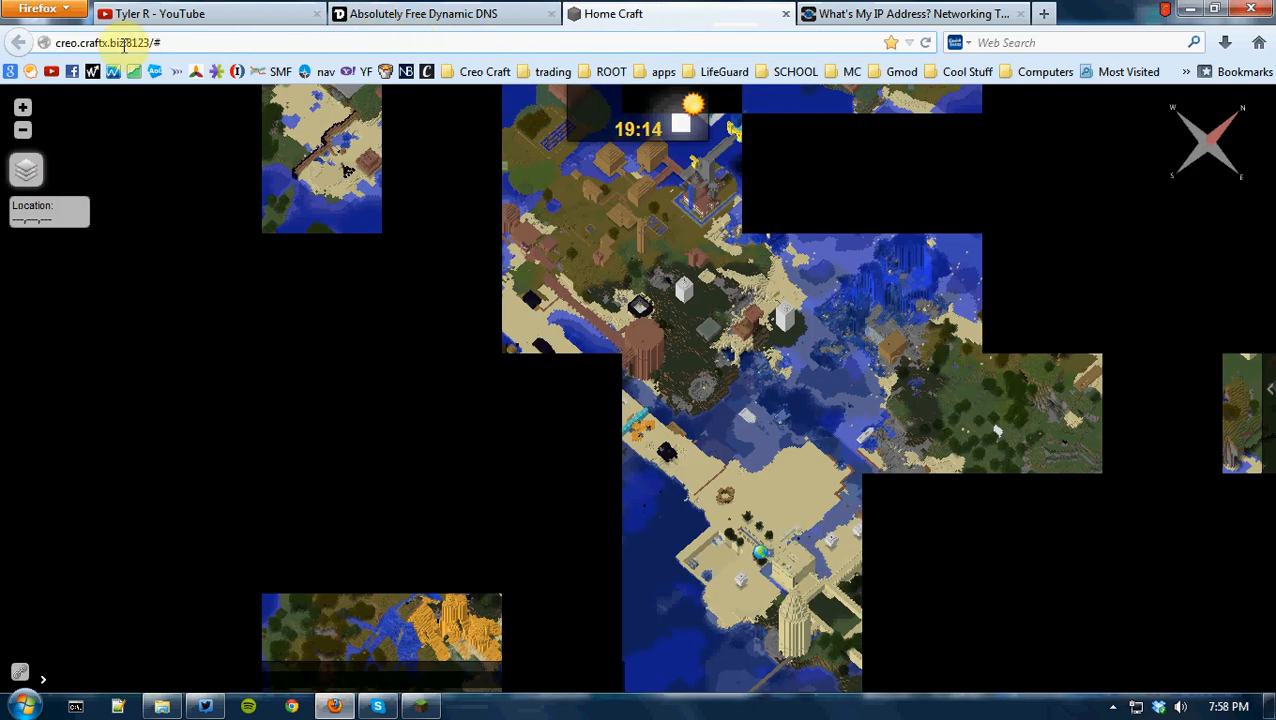
left_click(44, 42)
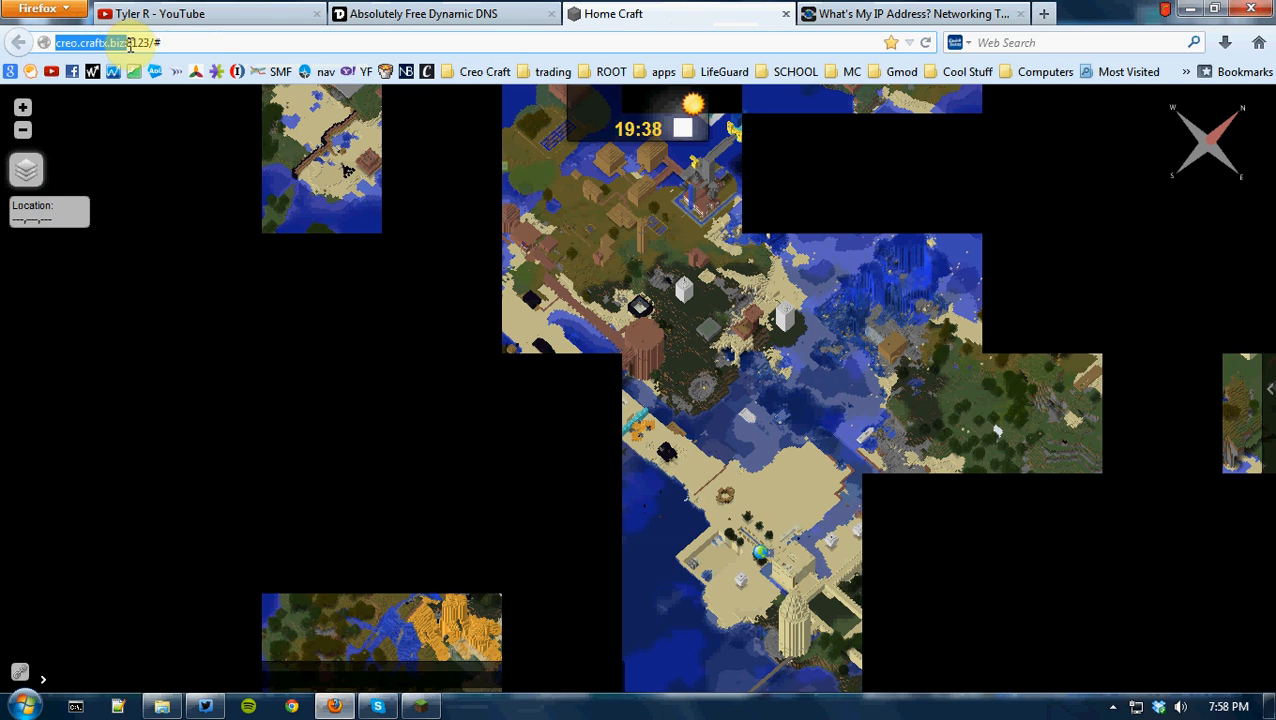
left_click(440, 12)
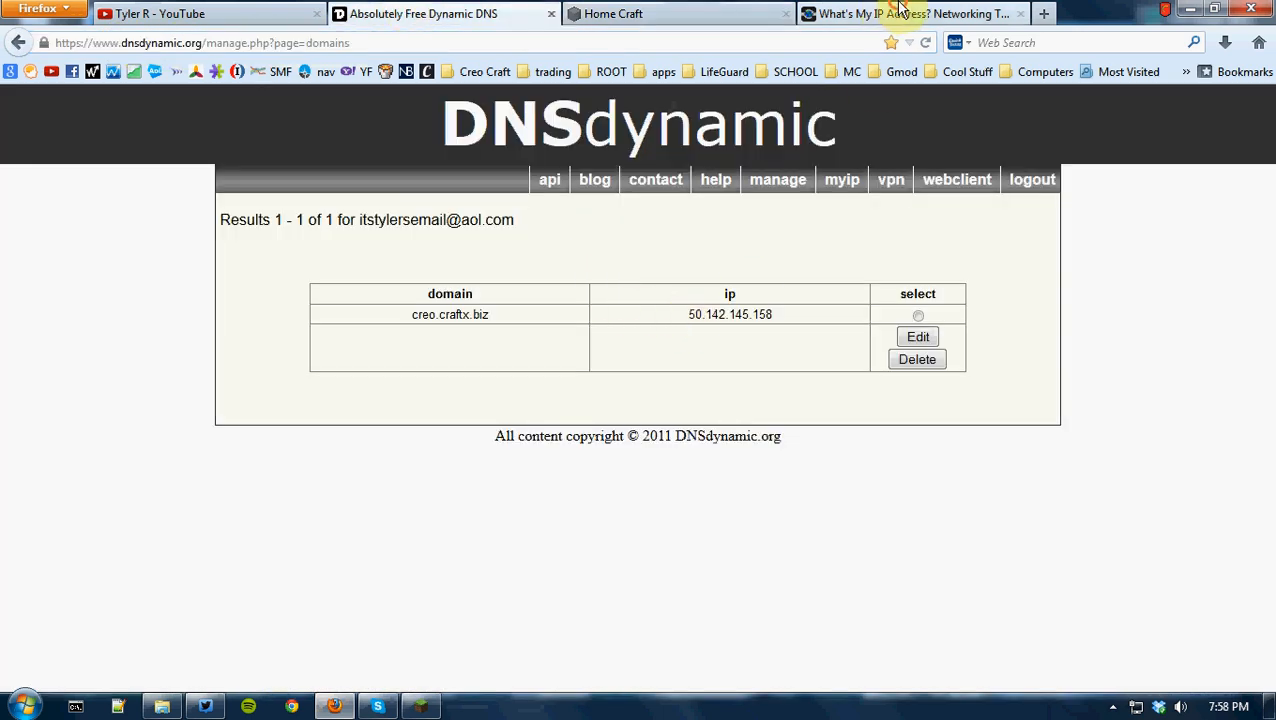
left_click(910, 12)
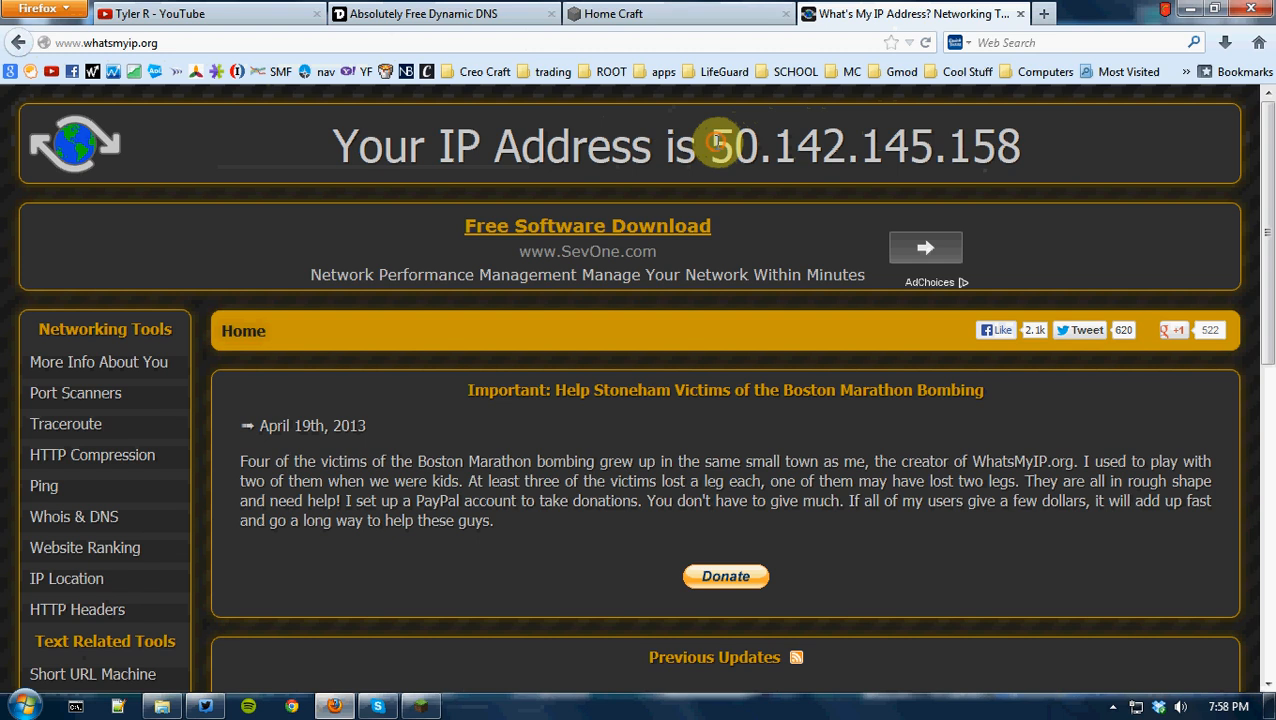
double_click(864, 146)
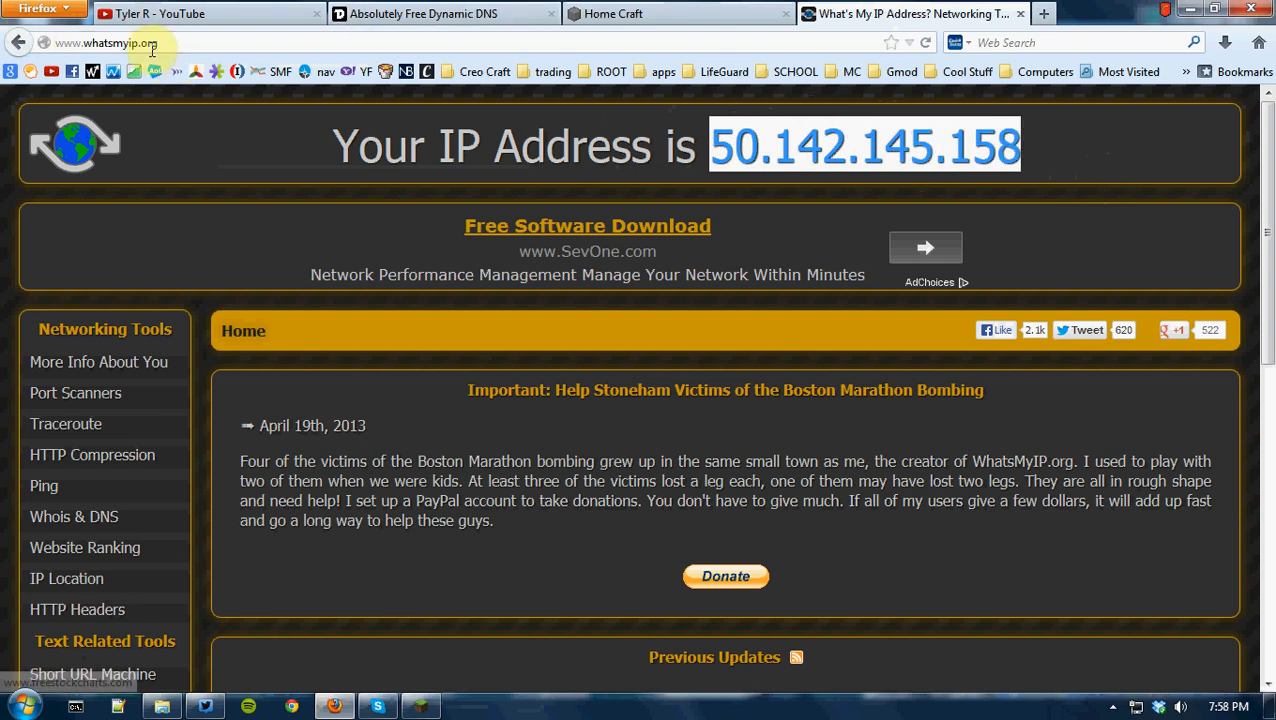
left_click(612, 12)
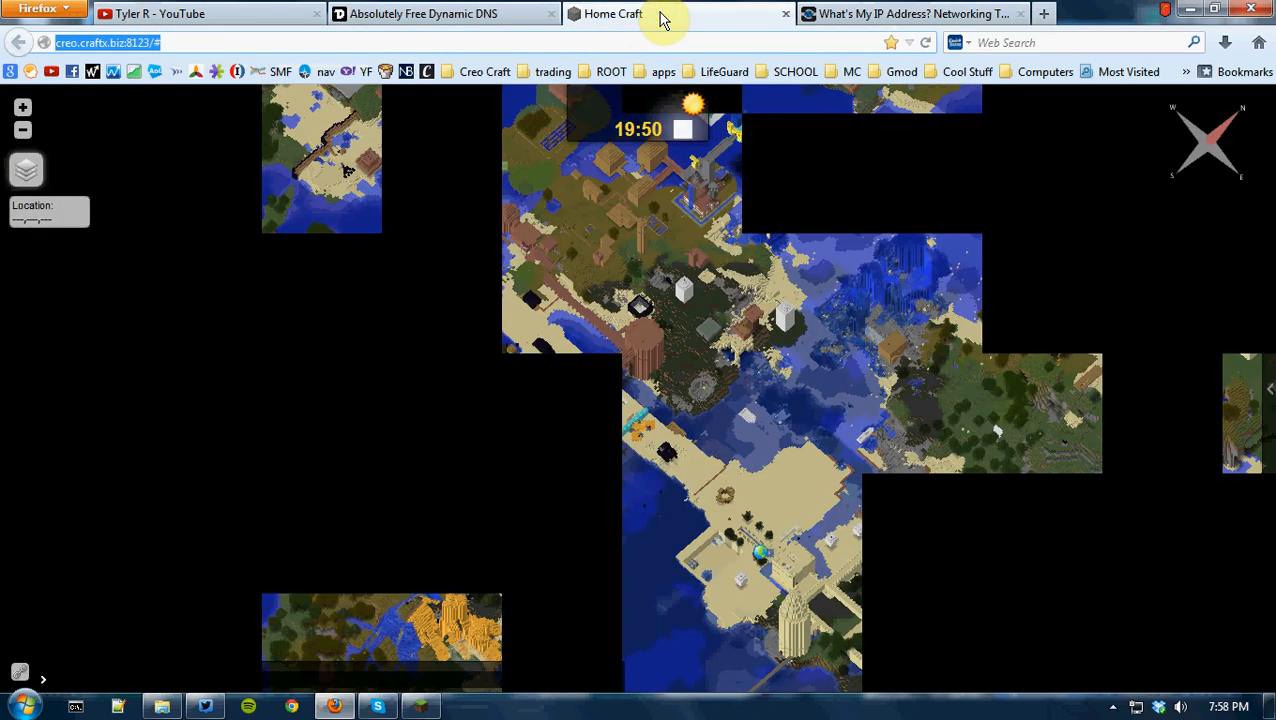
left_click(444, 12)
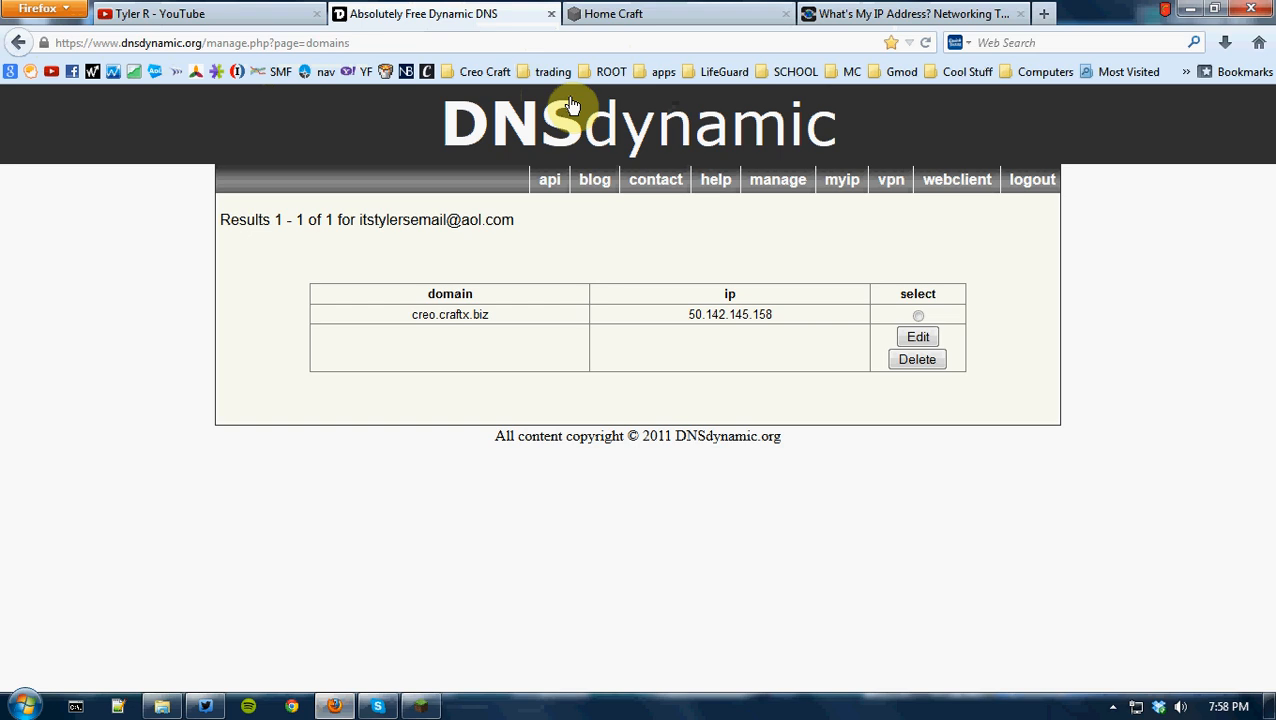
mouse_move(674, 216)
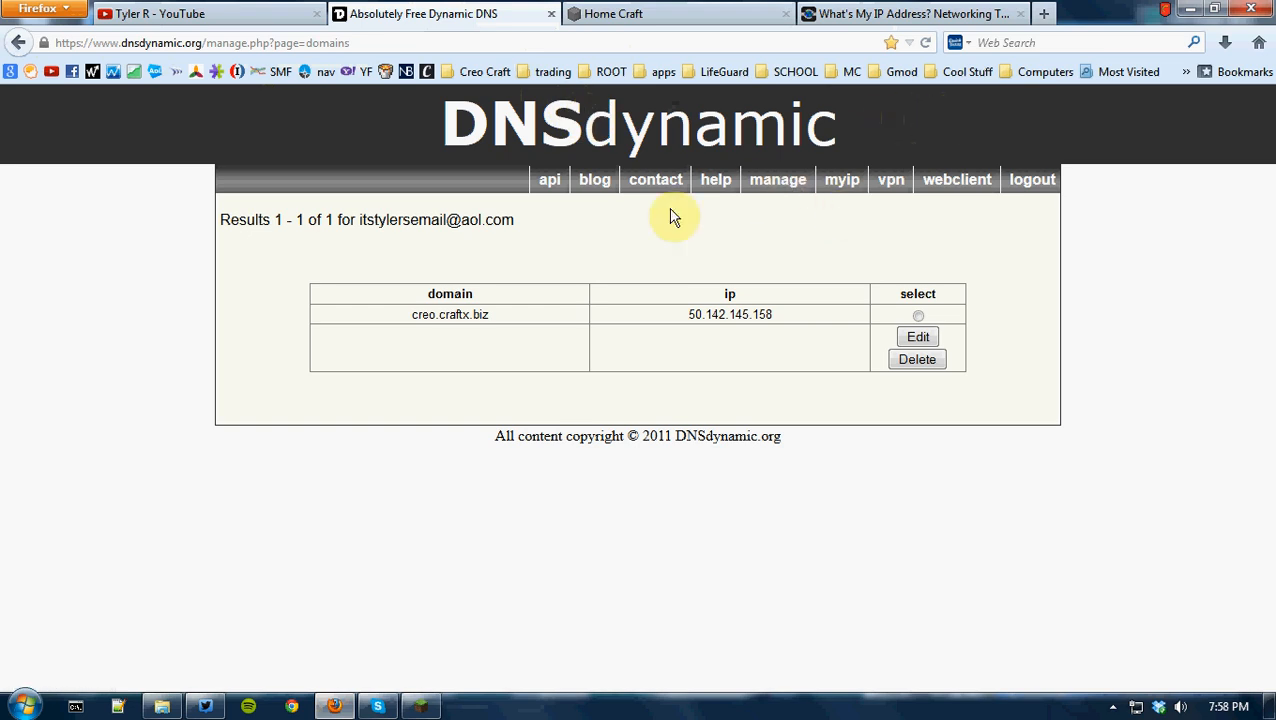
double_click(480, 314)
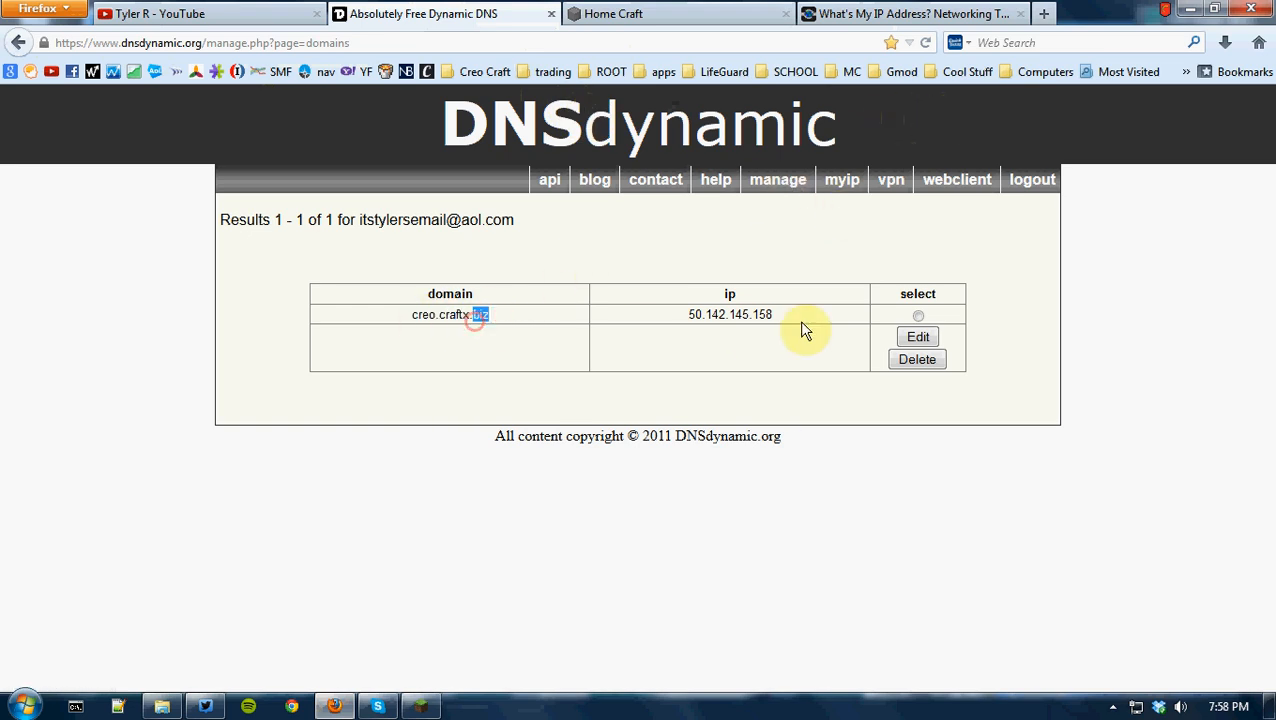
double_click(730, 314)
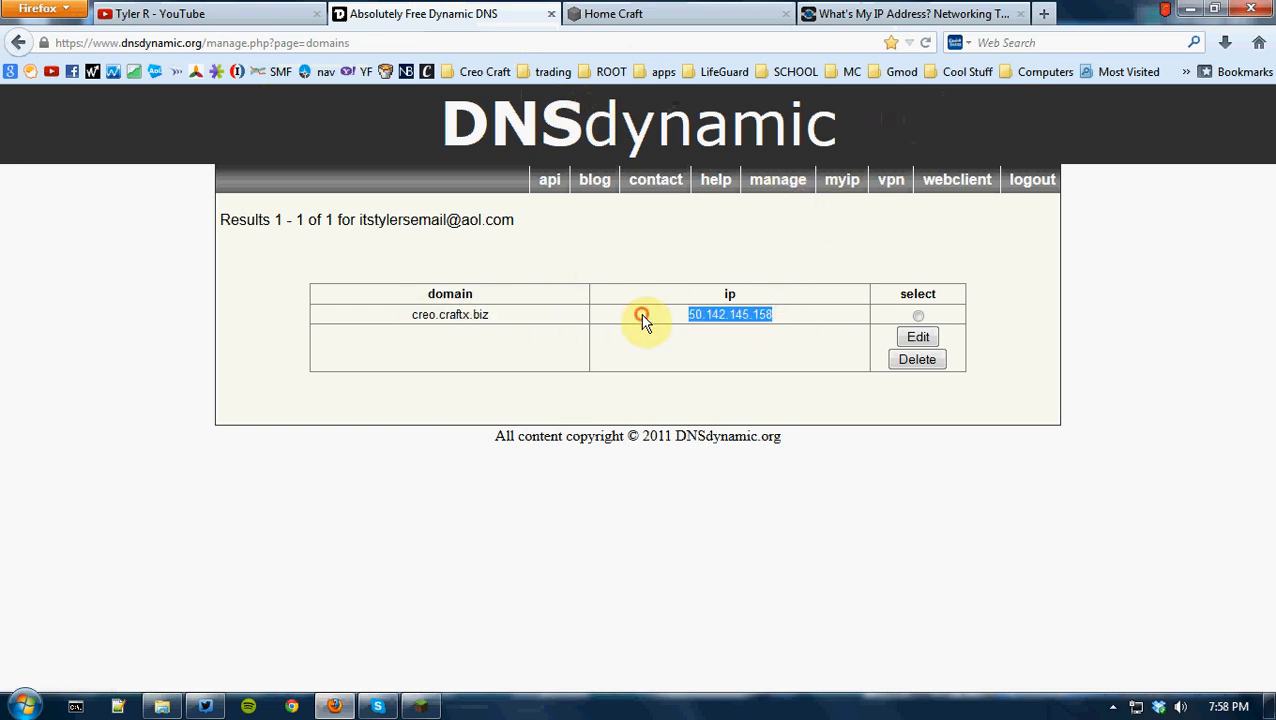
double_click(450, 314)
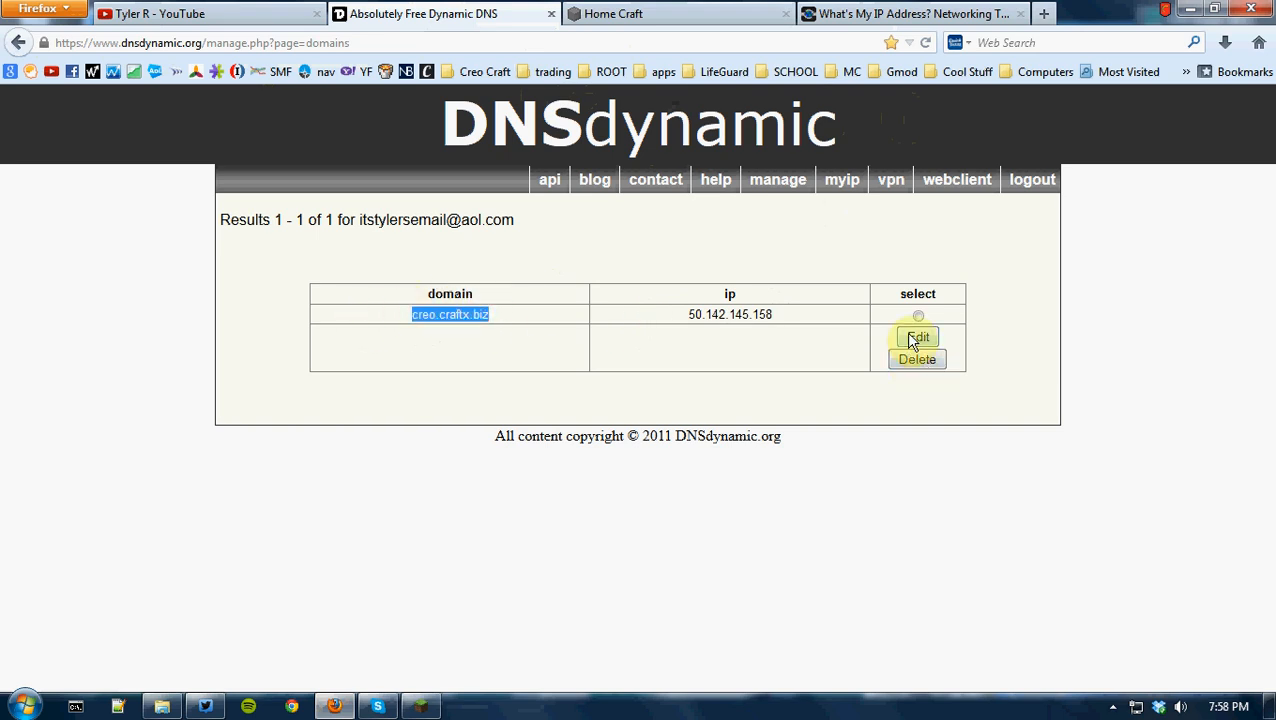
mouse_move(736, 12)
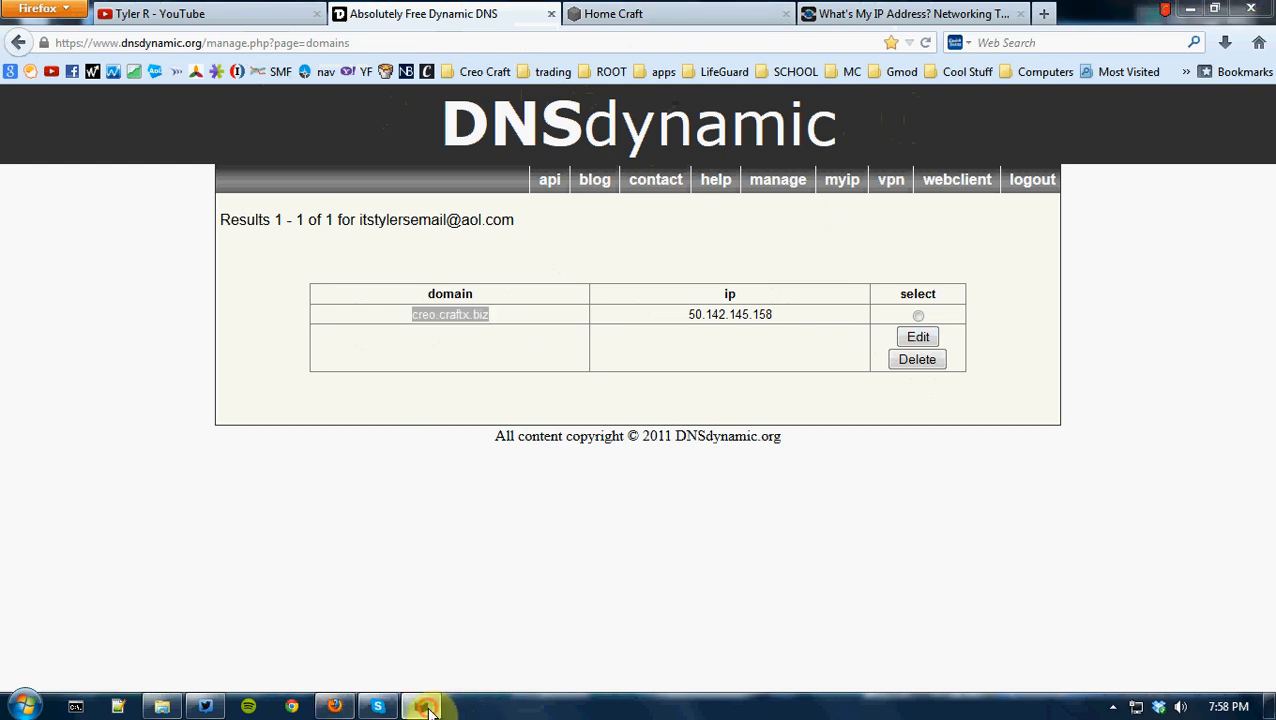
Refresh the Minecraft server list, join Home Craft via creo.craftx.biz and bring up the game menu.
left_click(420, 706)
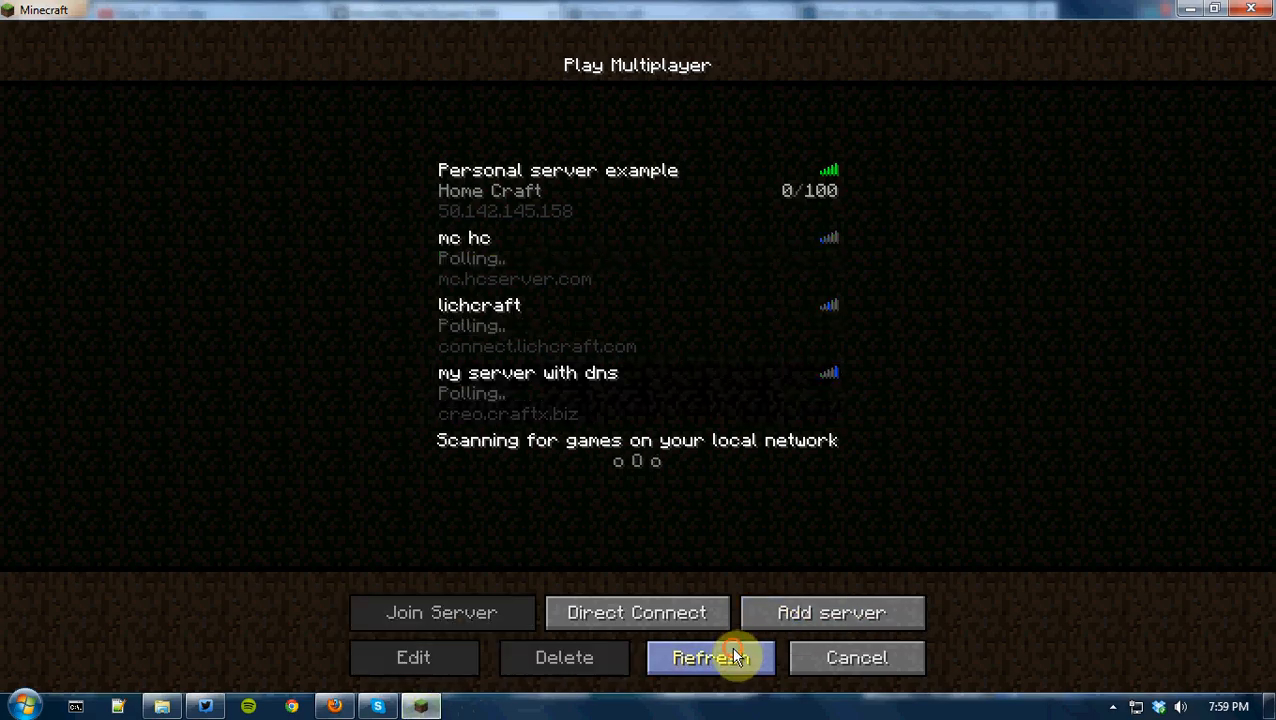
left_click(710, 656)
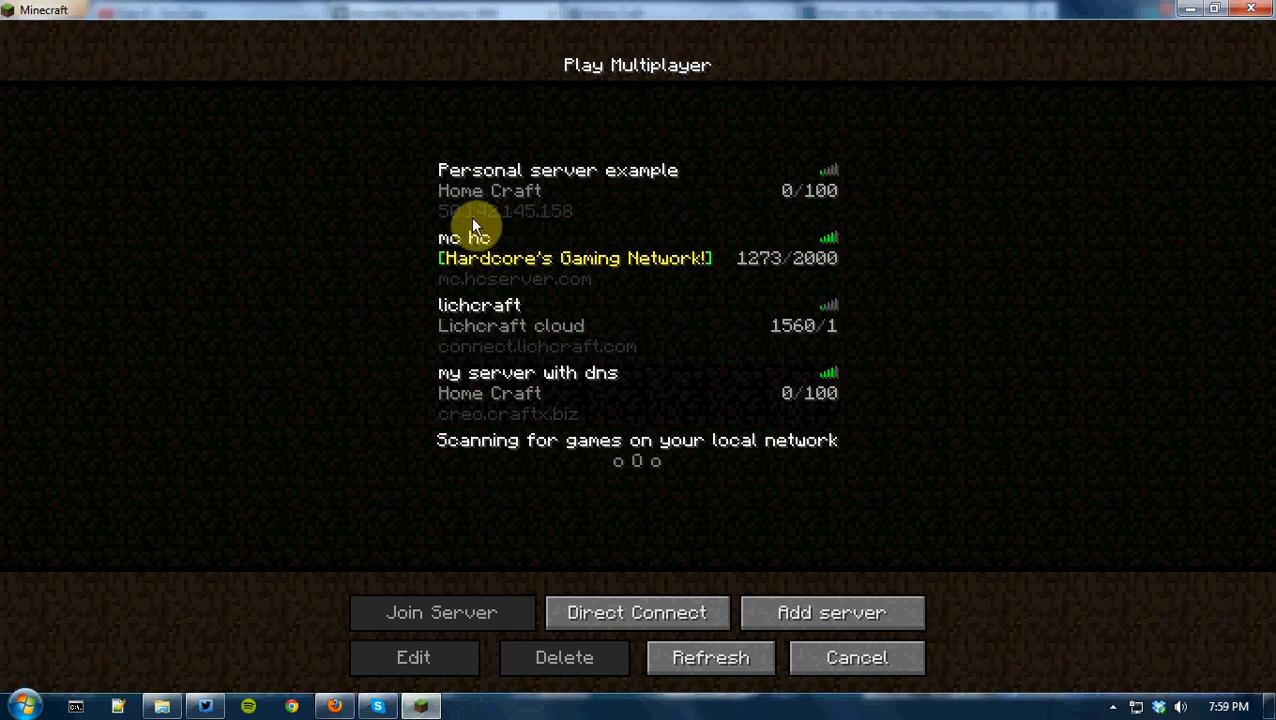
mouse_move(496, 428)
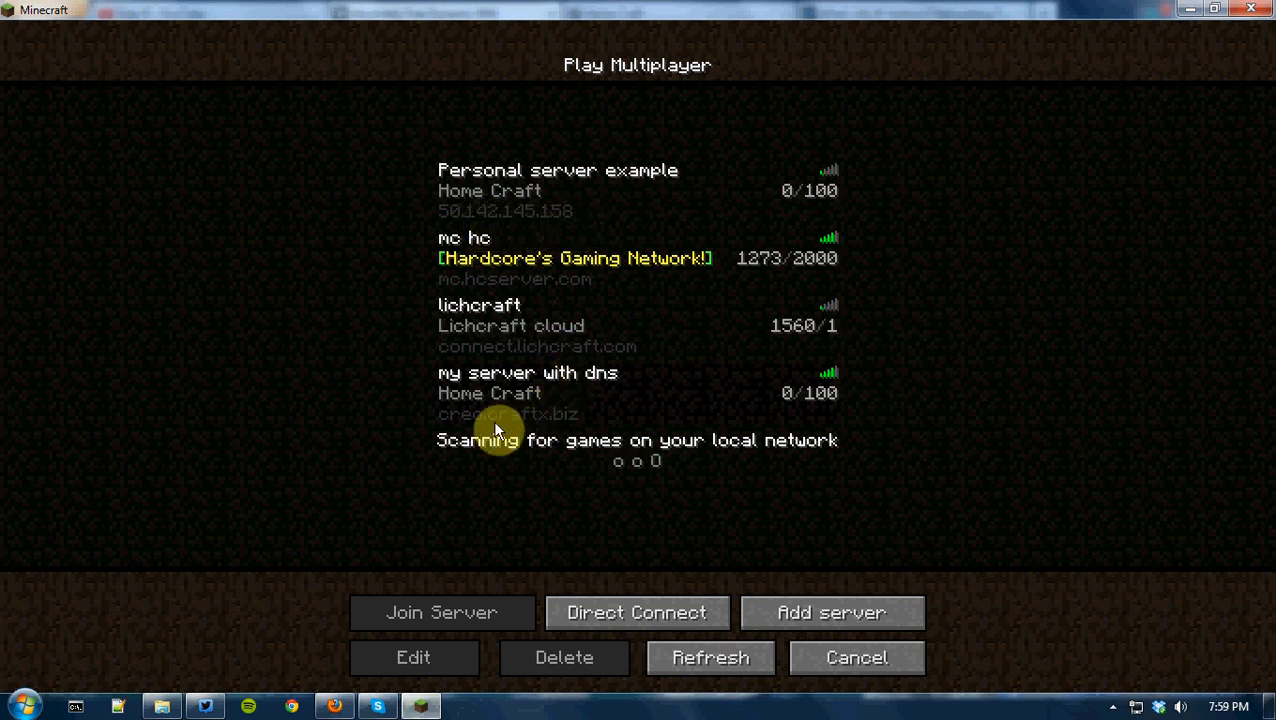
mouse_move(524, 398)
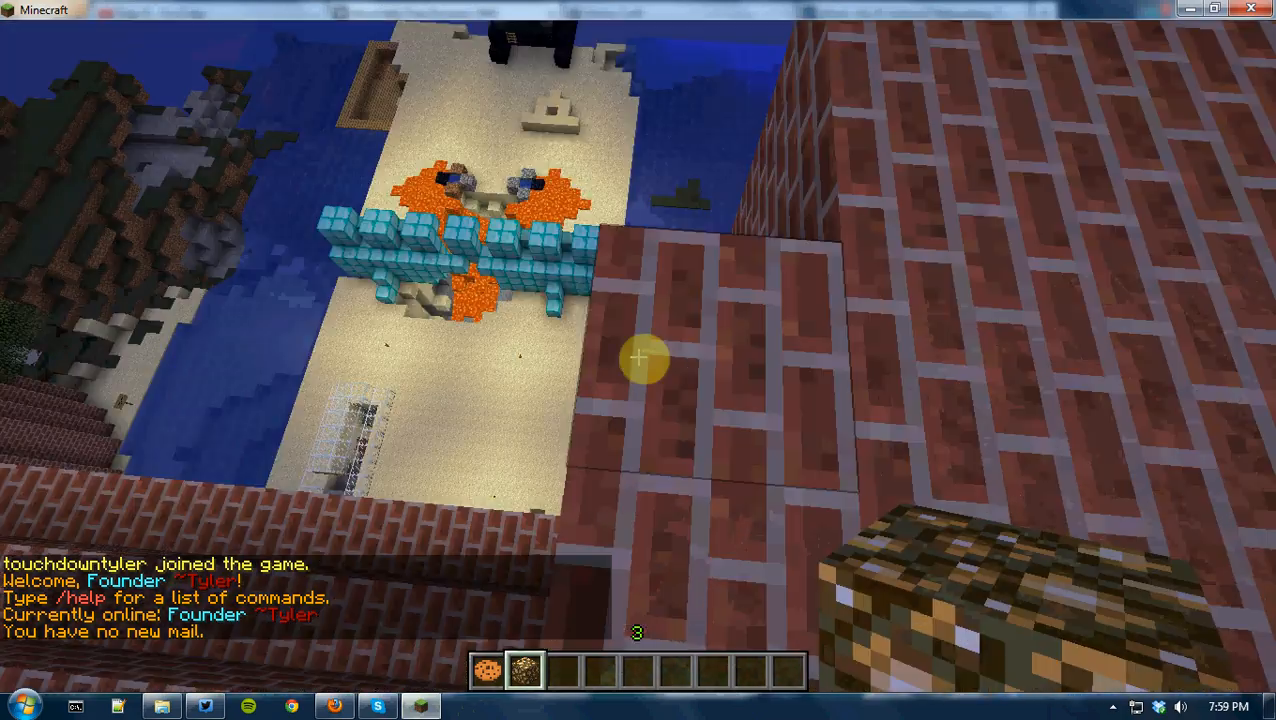
key("Escape")
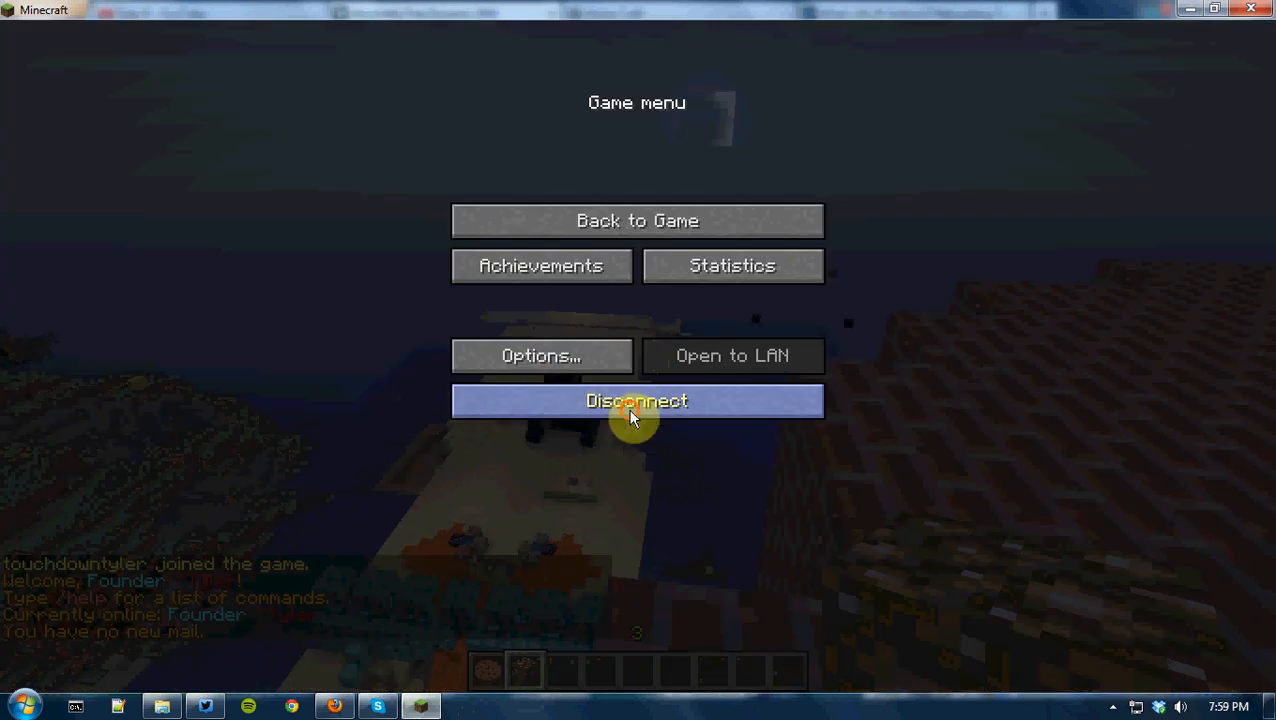